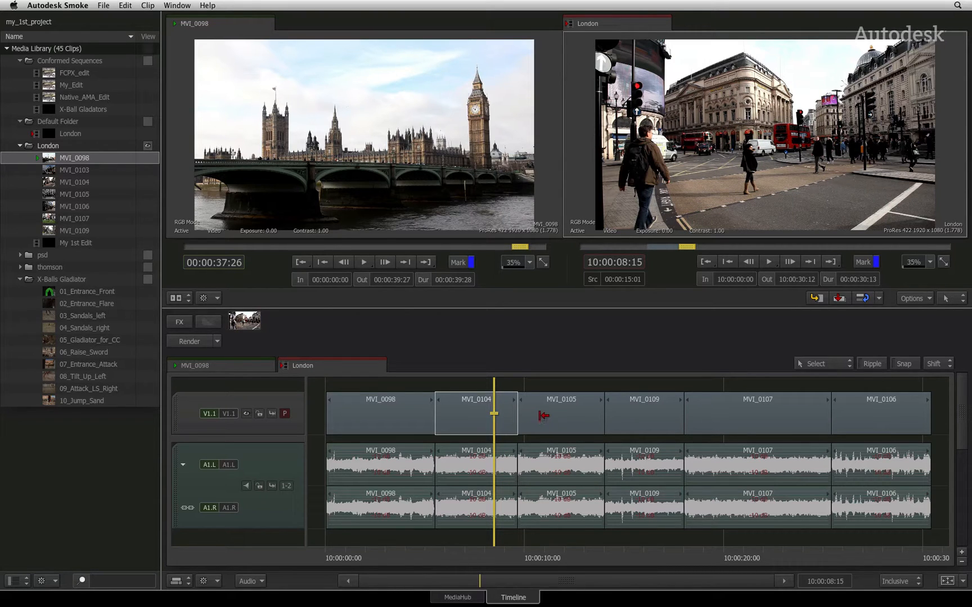
mouse_move(541, 416)
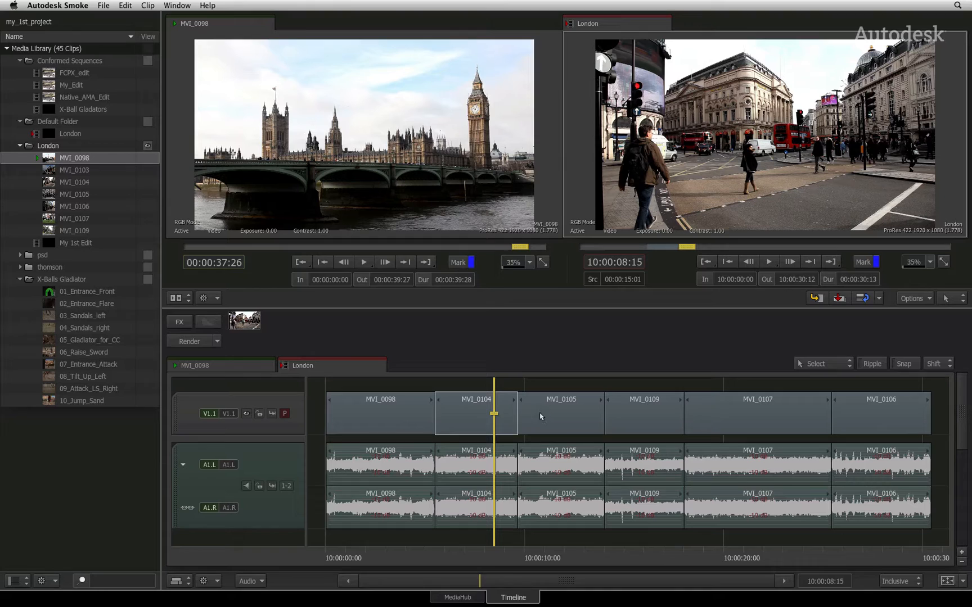
Add a cut point in the MVI_0104 segment of the London sequence.
key(ctrl+v)
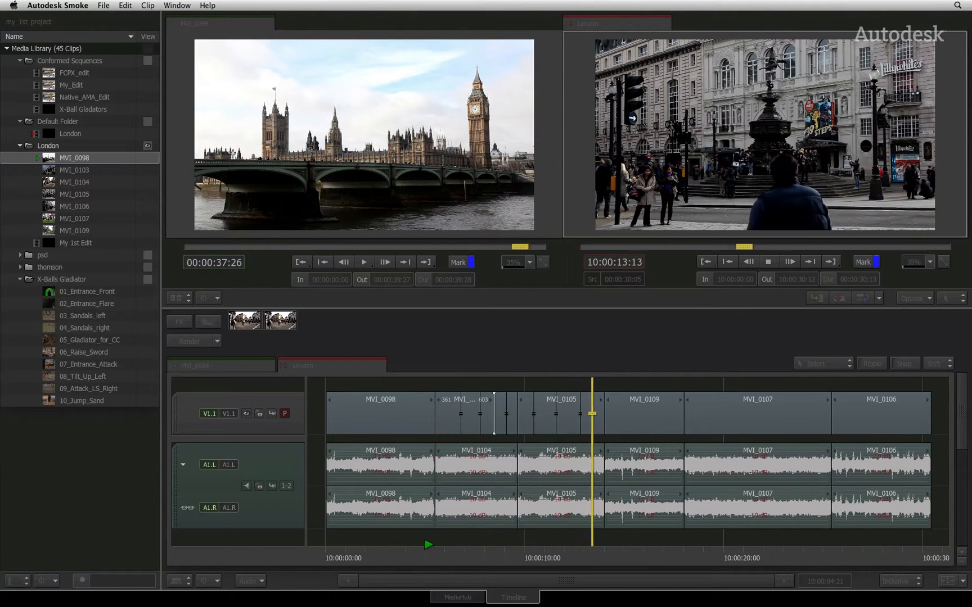
Select and remove the extra edit points to rejoin the split segments.
click(624, 413)
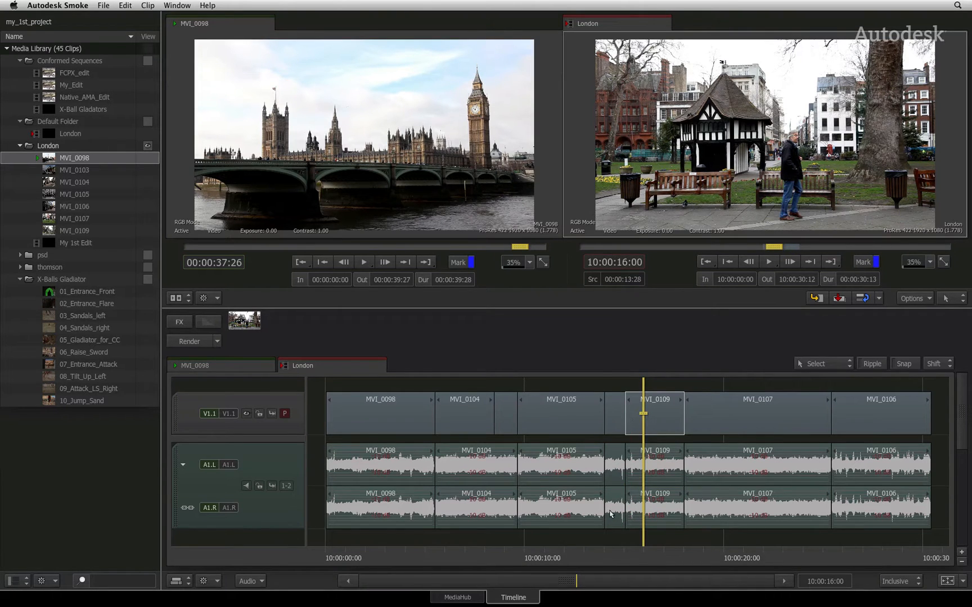
click(260, 486)
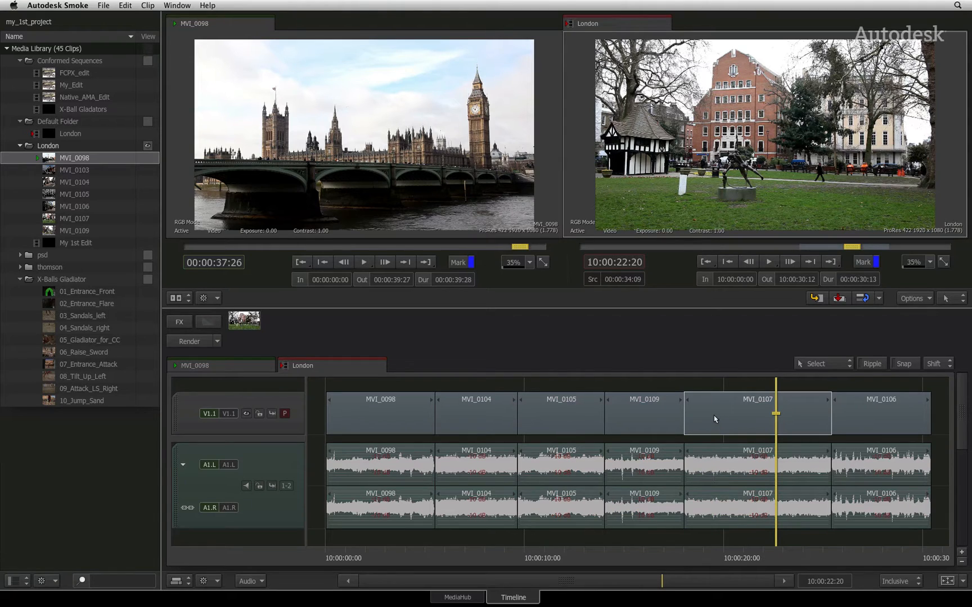
mouse_move(723, 425)
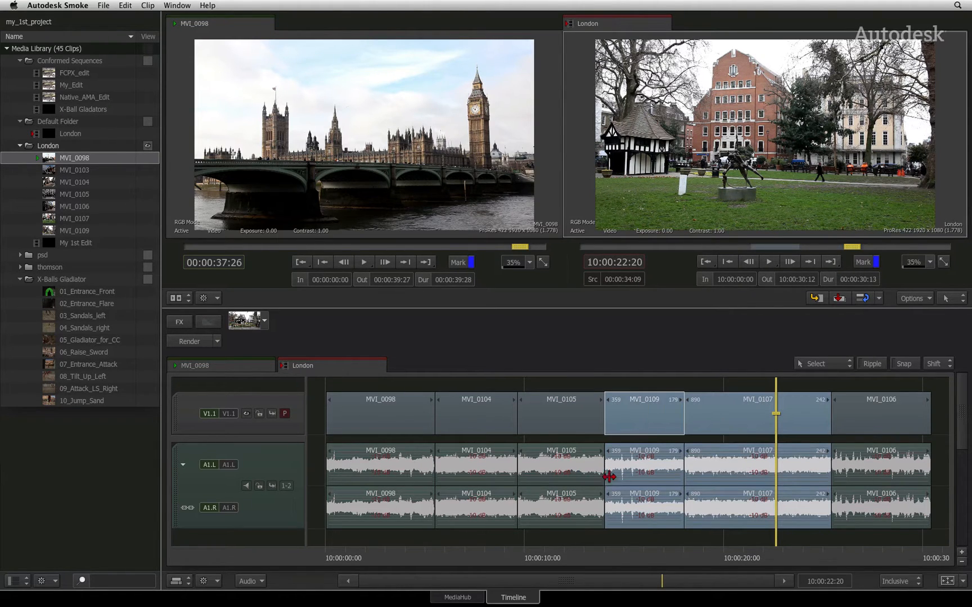
Lift MVI_0107 out leaving a gap, then select the MVI_0104 segment.
key(shift+delete)
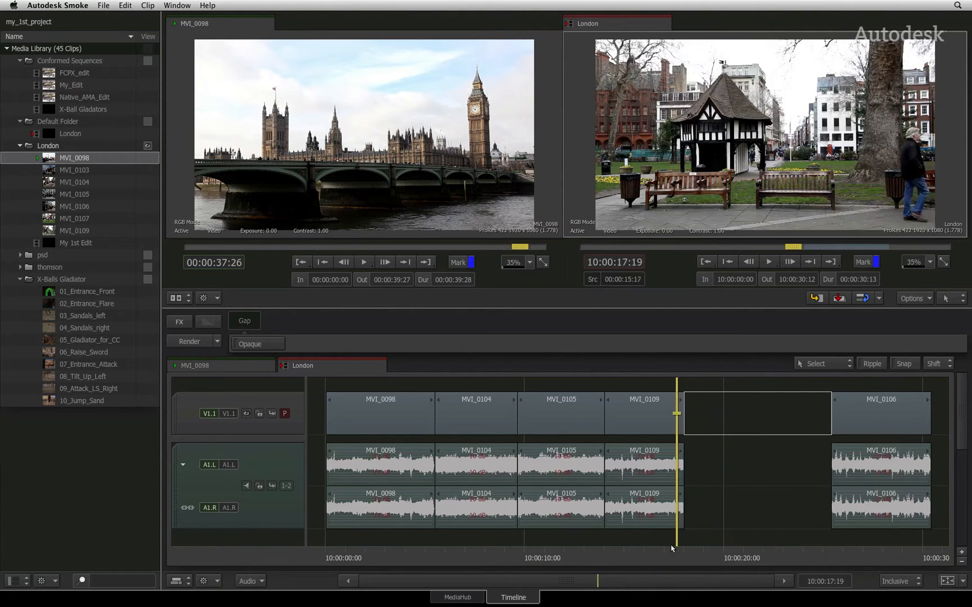
click(498, 413)
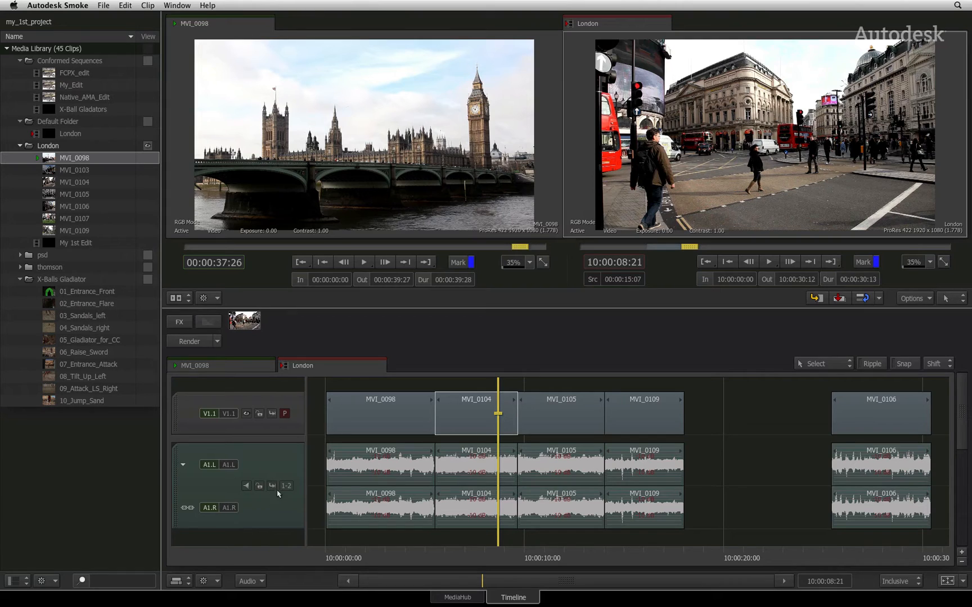
mouse_move(418, 518)
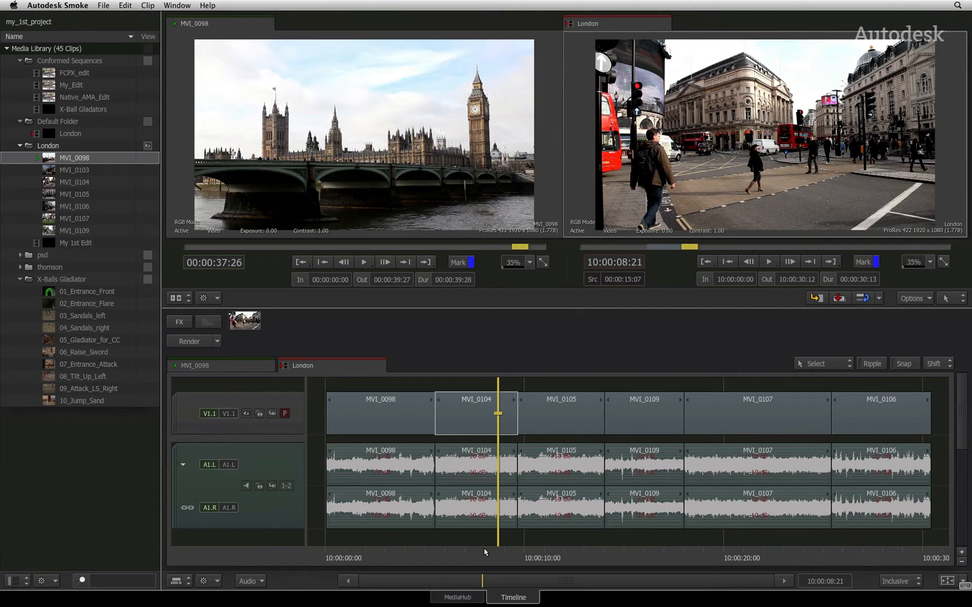
mouse_move(498, 557)
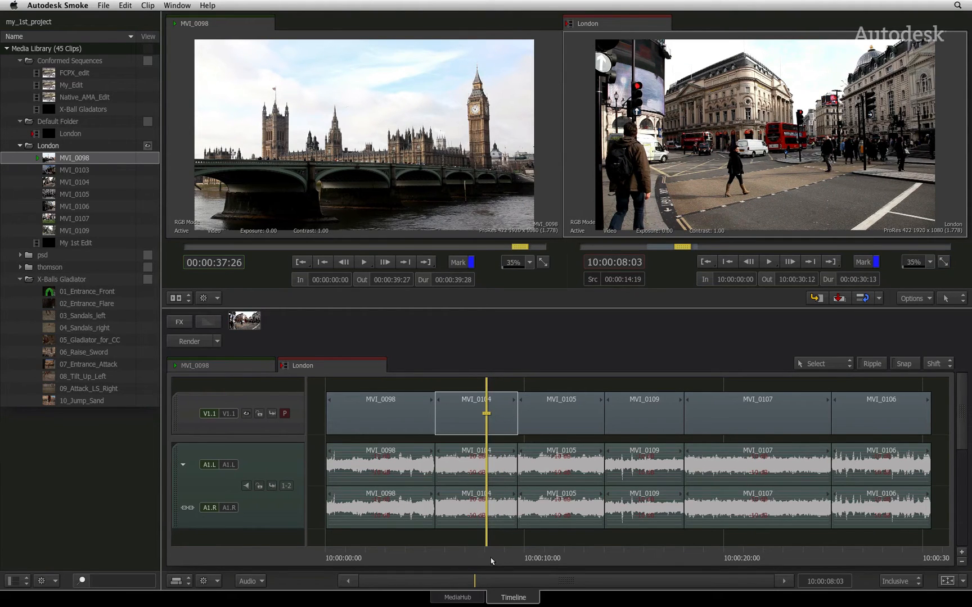
mouse_move(495, 562)
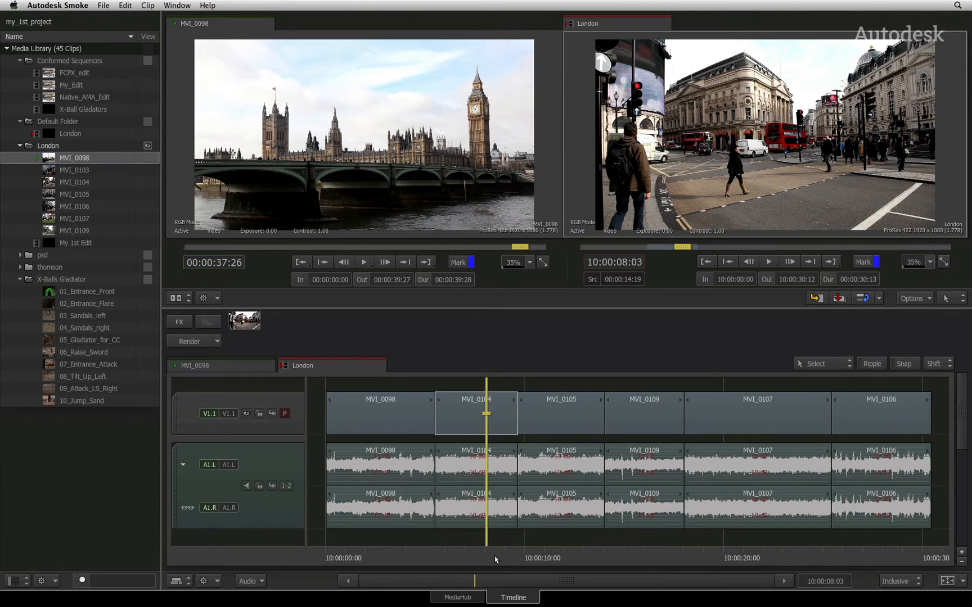
mouse_move(492, 560)
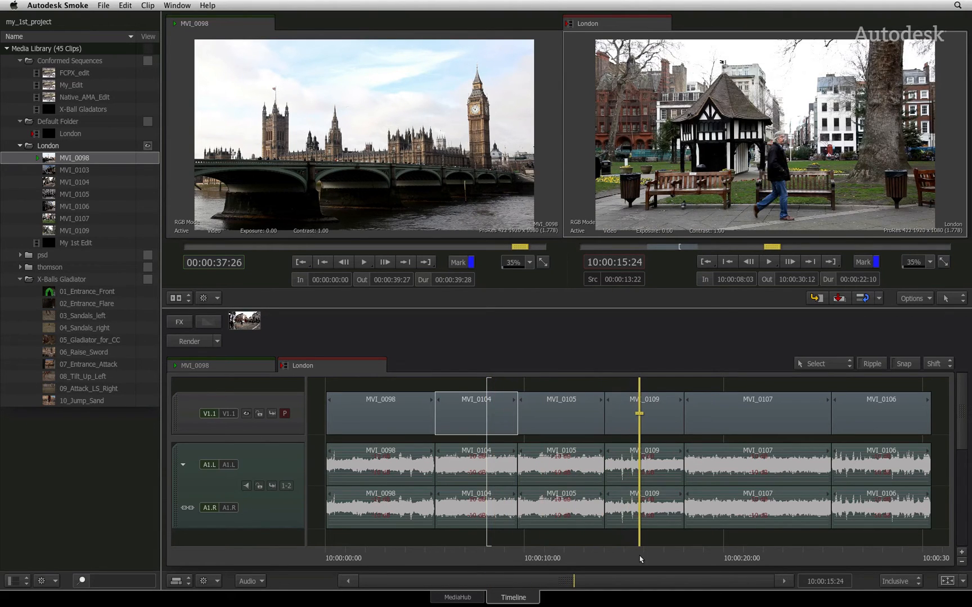
Mark the out point inside MVI_0109 and create London_Subclip_001 from the range.
key(cmd+u)
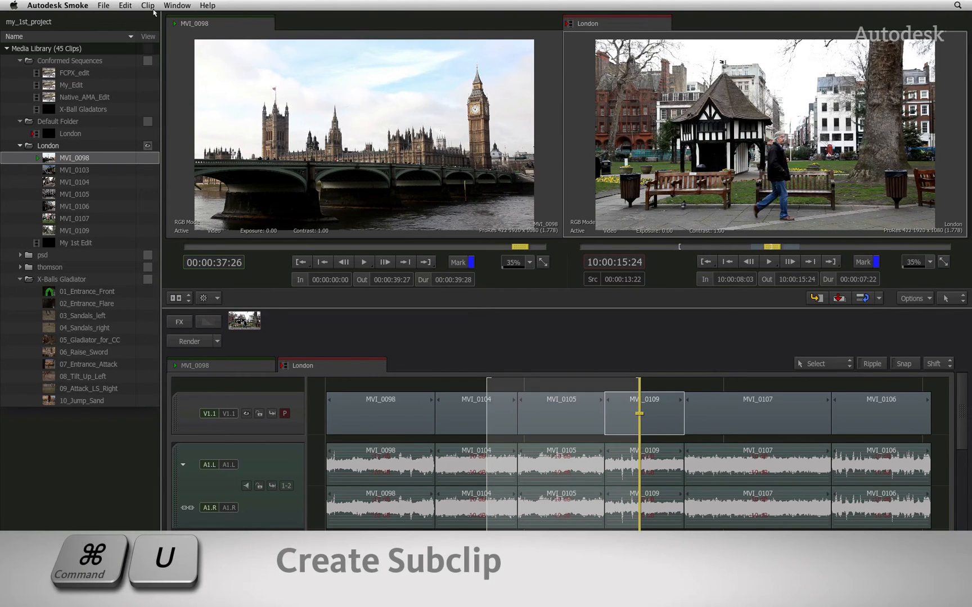
click(147, 5)
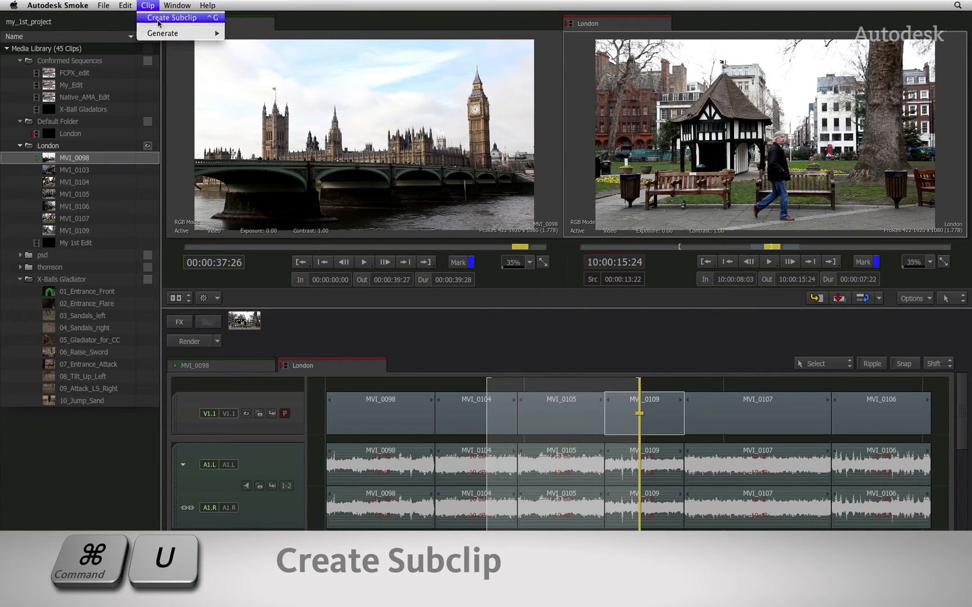
click(177, 16)
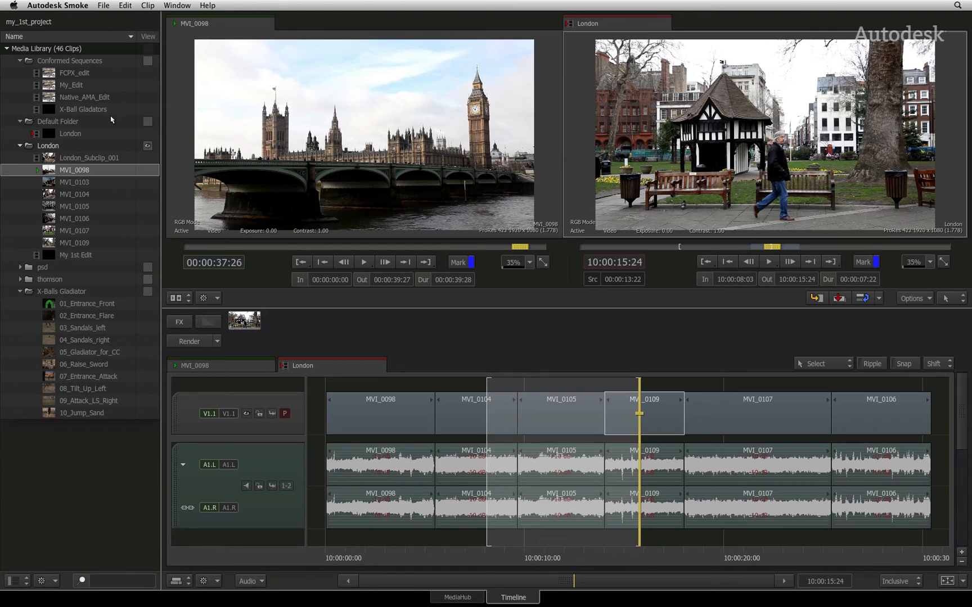
Load London_Subclip_001 in the source viewer and scrub back to its first frame.
click(89, 157)
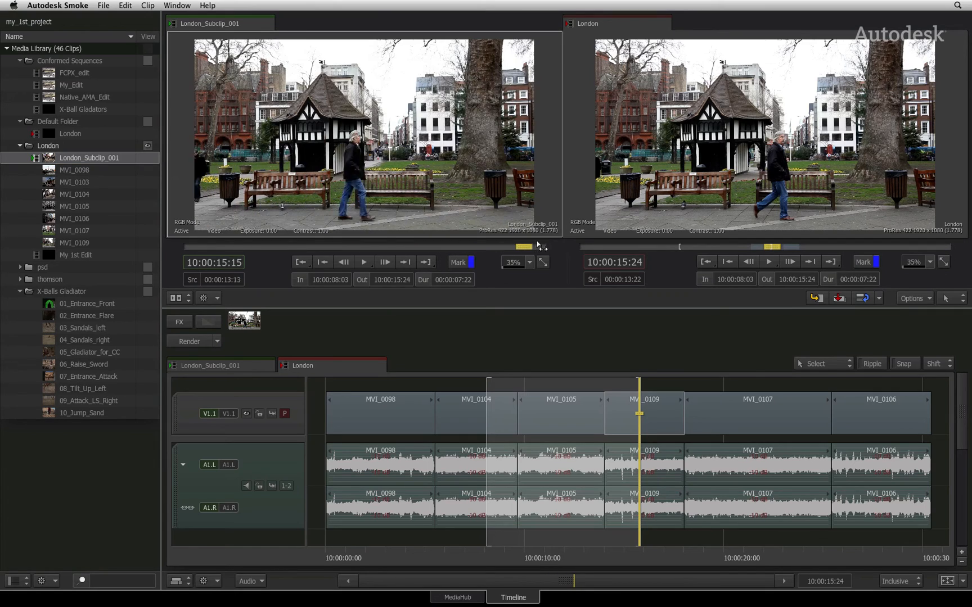
drag(534, 247, 222, 247)
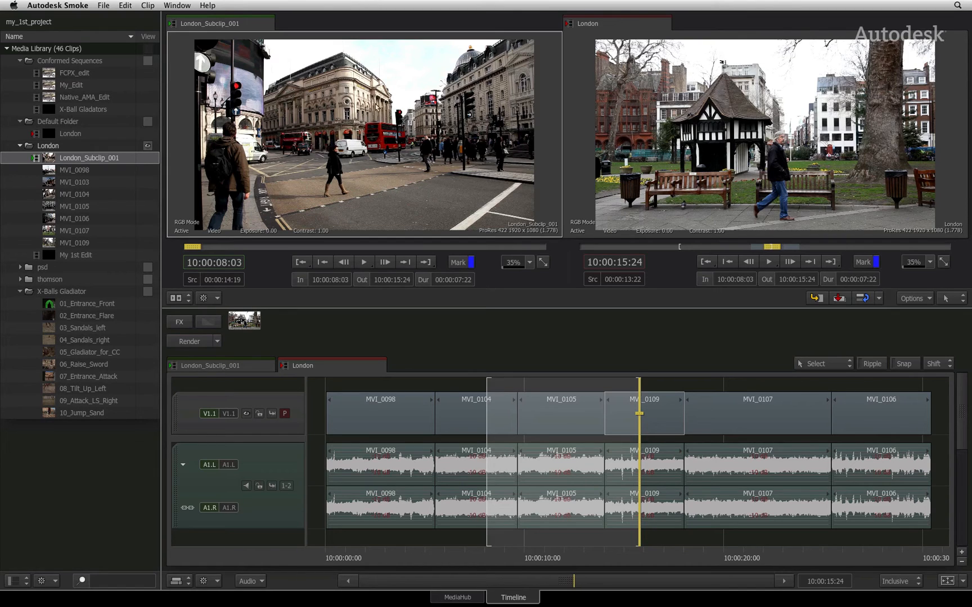
mouse_move(380, 119)
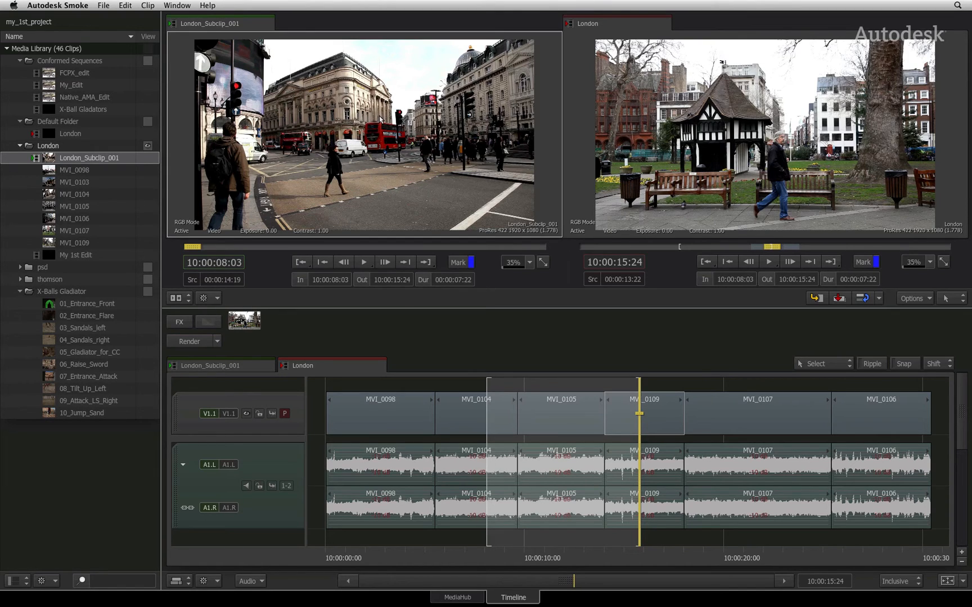
mouse_move(380, 118)
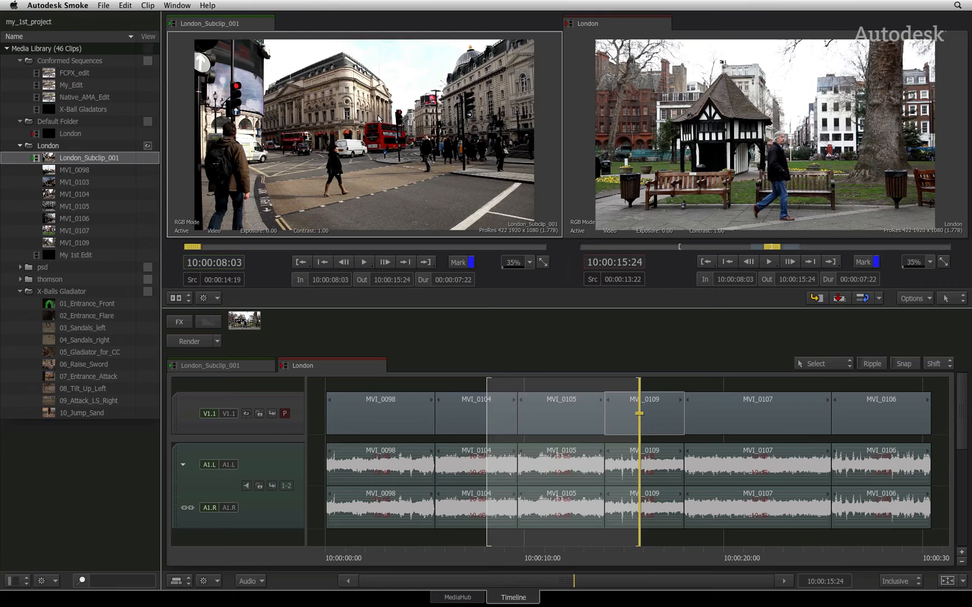